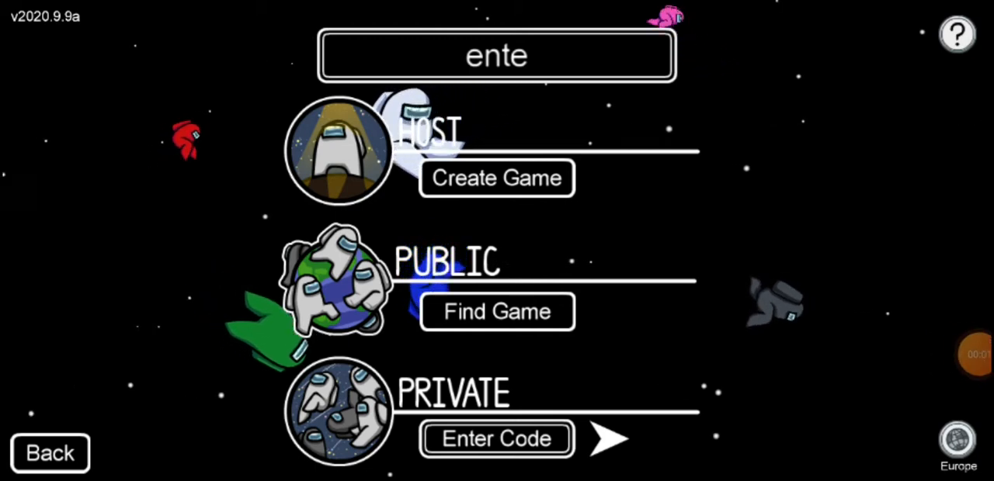
Step: Attempt to join an online game, which is refused as full
{"action": "left_click", "coordinate": [497, 311]}
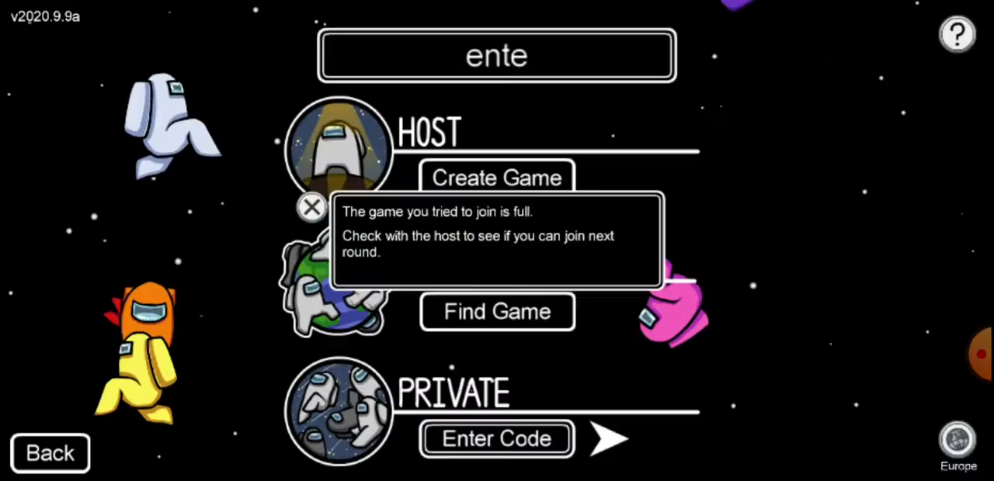
Step: Dismiss the 'game is full' notice and get into another match as the blue crewmate
{"action": "left_click", "coordinate": [497, 311]}
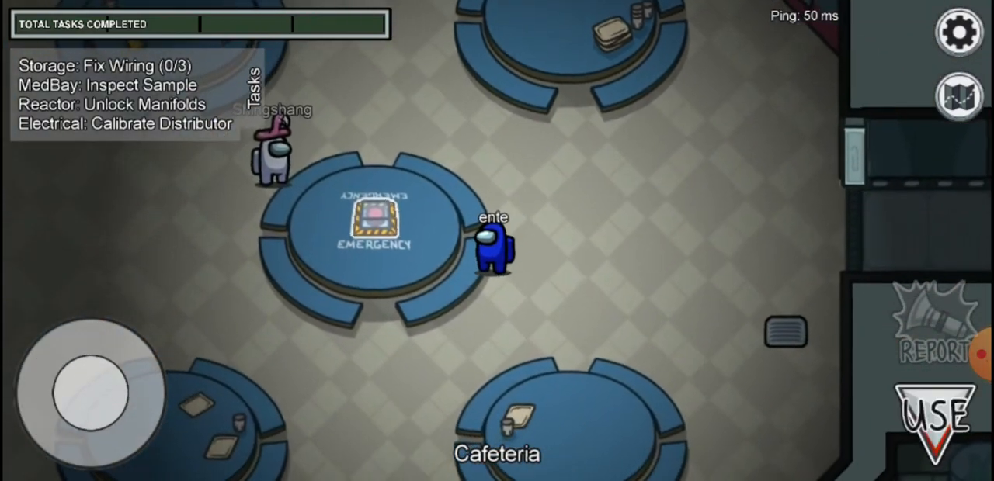
Step: Play the round to a crew Victory and exit the match to the online menu
{"action": "left_click", "coordinate": [375, 217]}
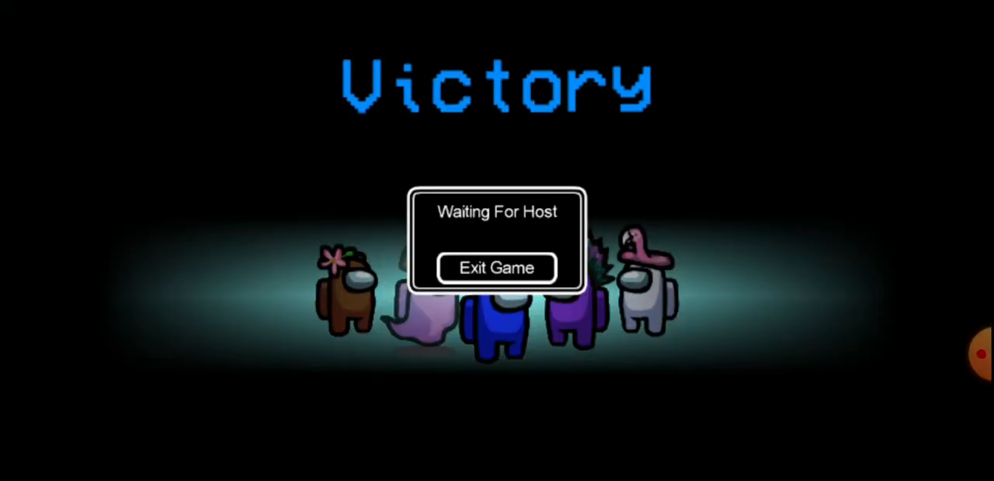
{"action": "left_click", "coordinate": [497, 267]}
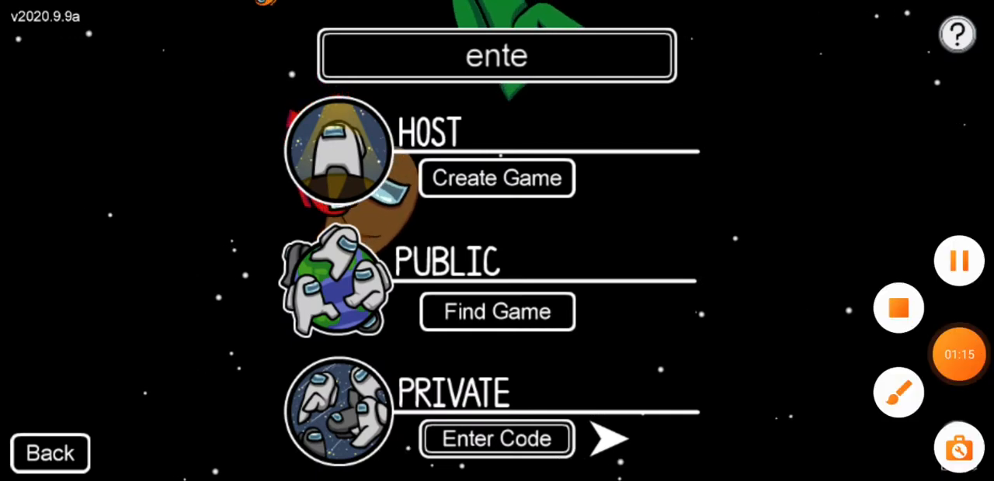